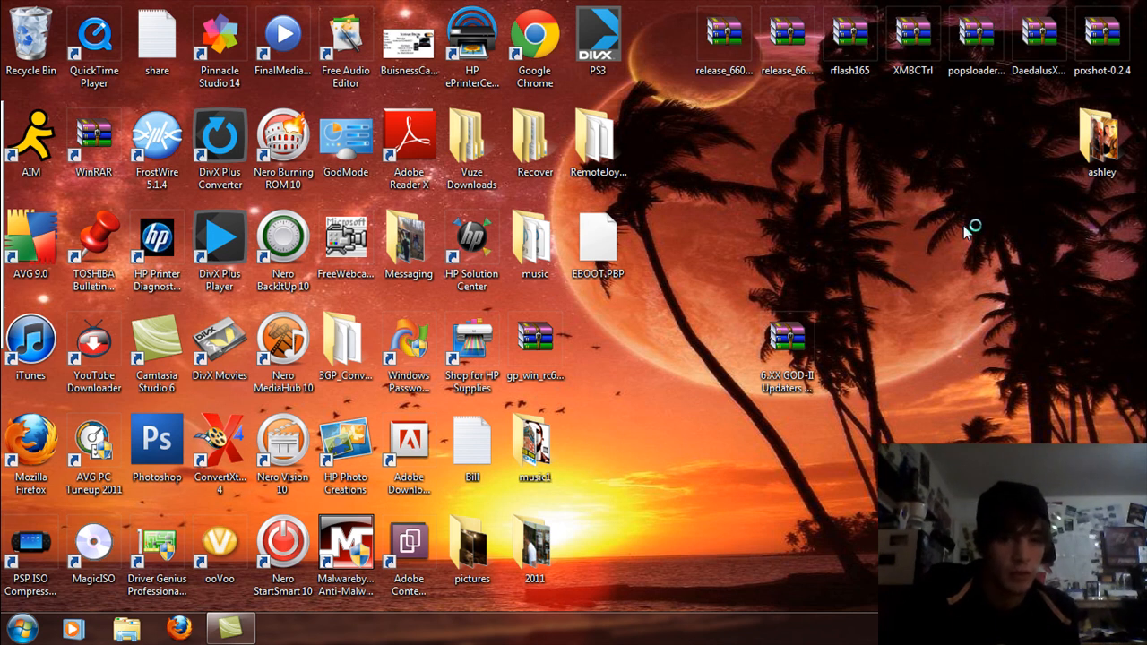
mouse_move(967, 233)
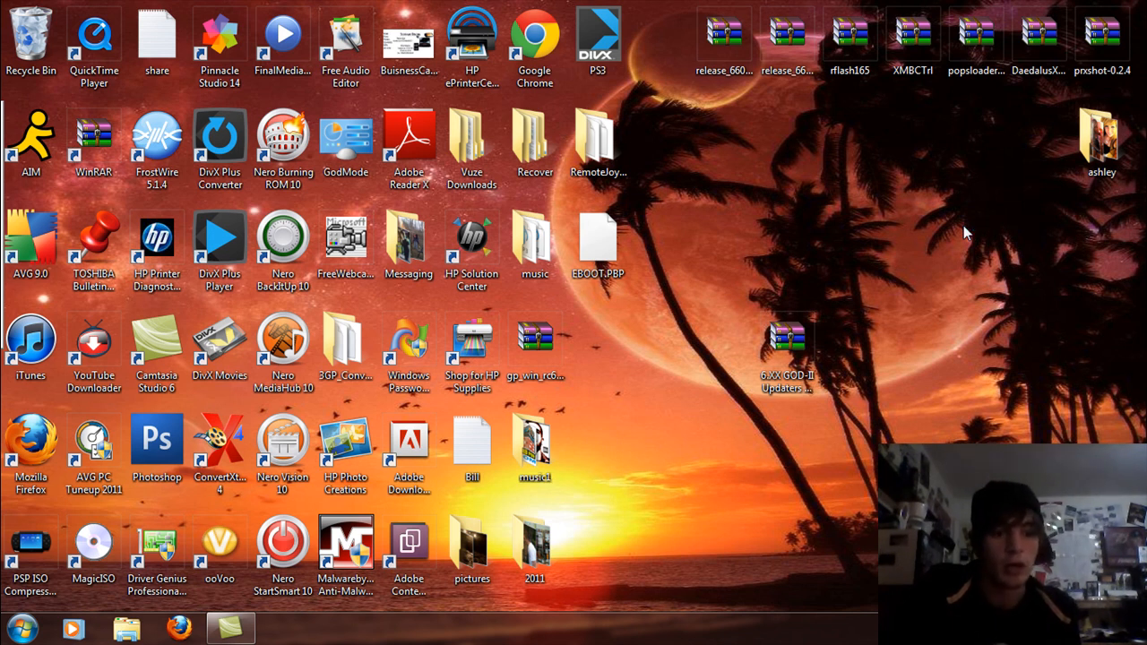
mouse_move(798, 216)
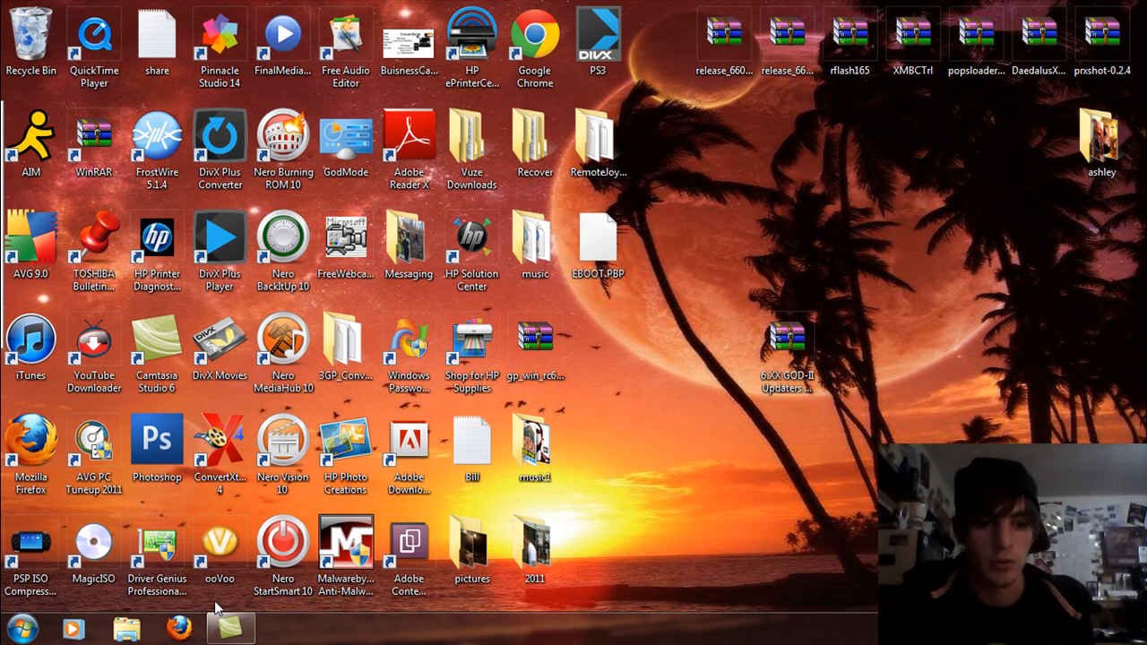
- Open Computer from the Start menu and select Removable Disk (G:) to see its FAT32, 3.75 GB details
left_click(20, 626)
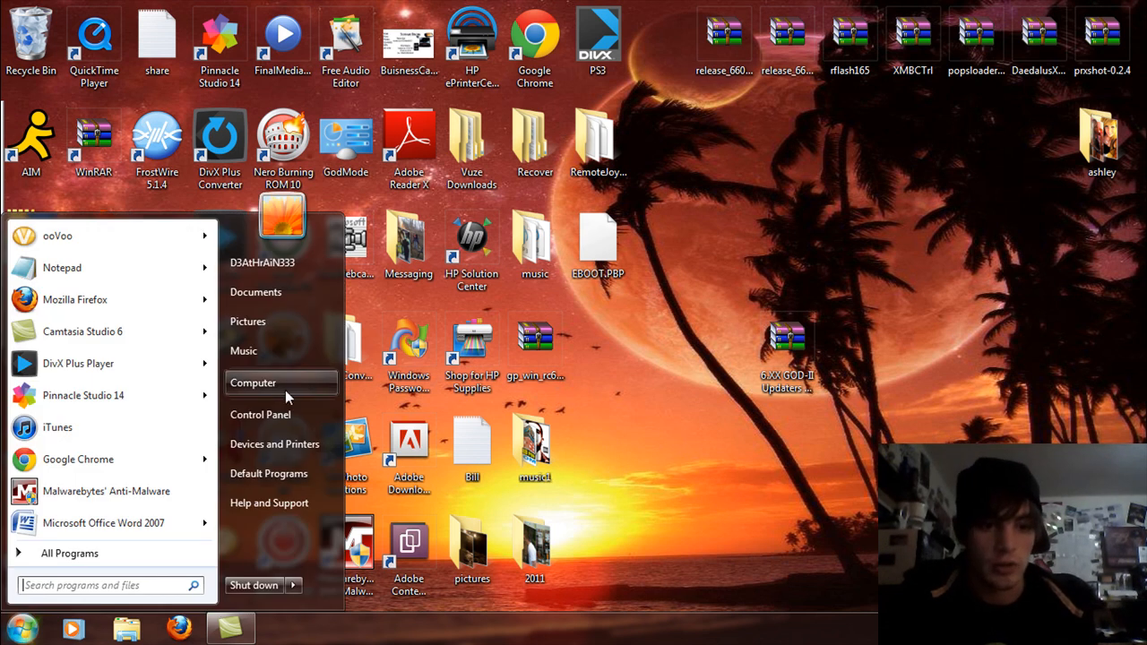
left_click(254, 382)
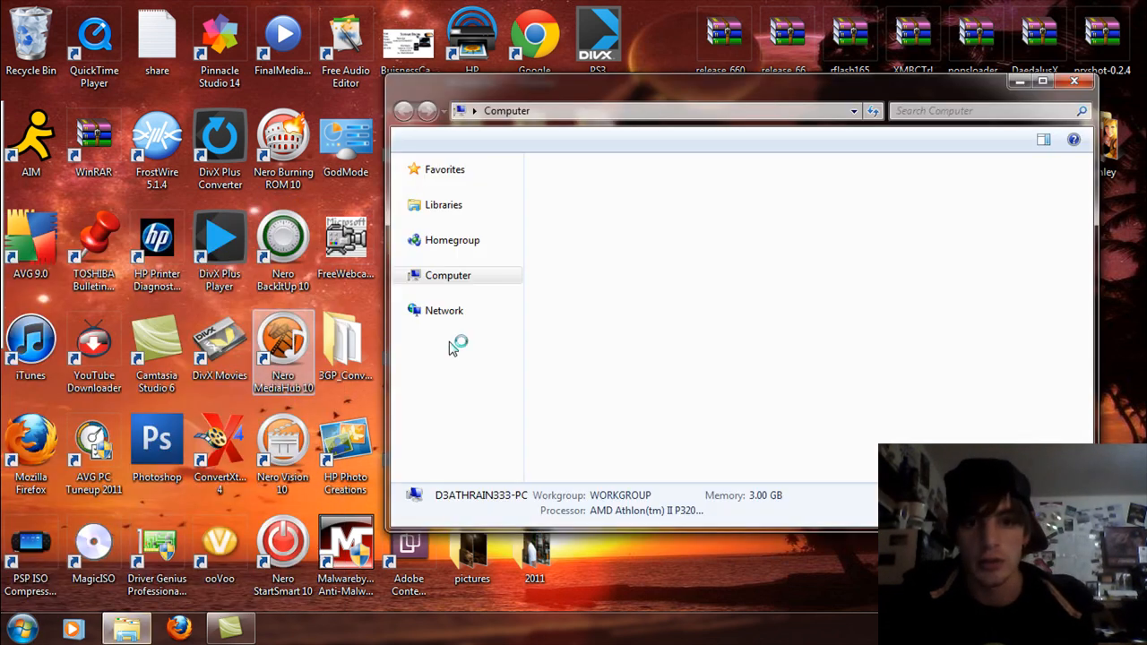
left_click(447, 275)
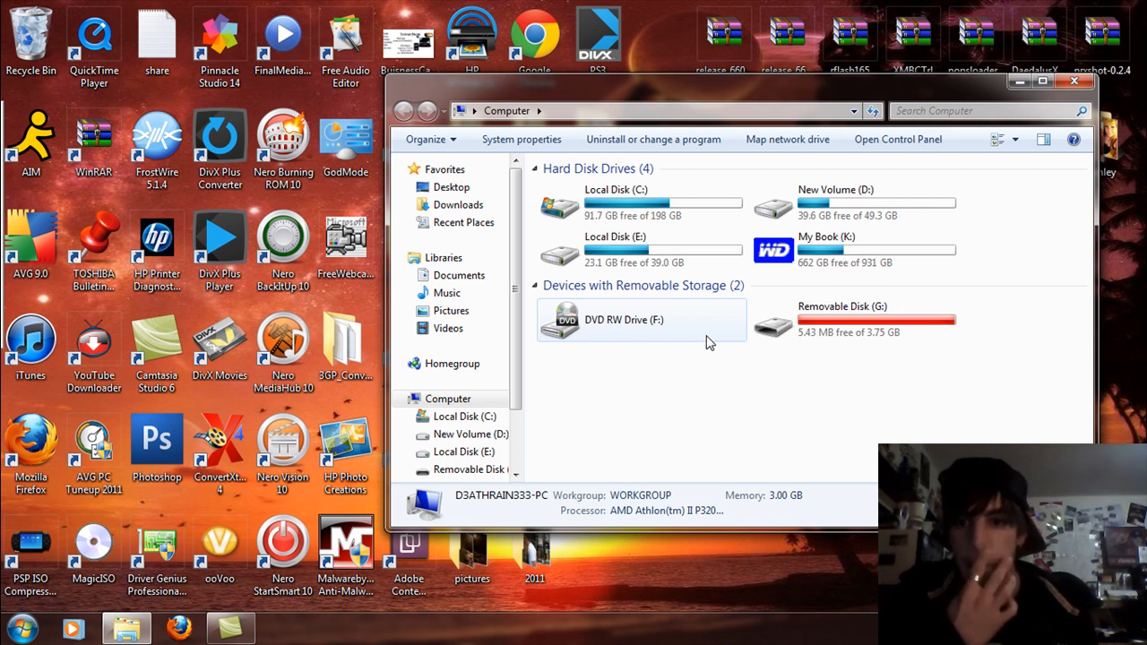
left_click(851, 323)
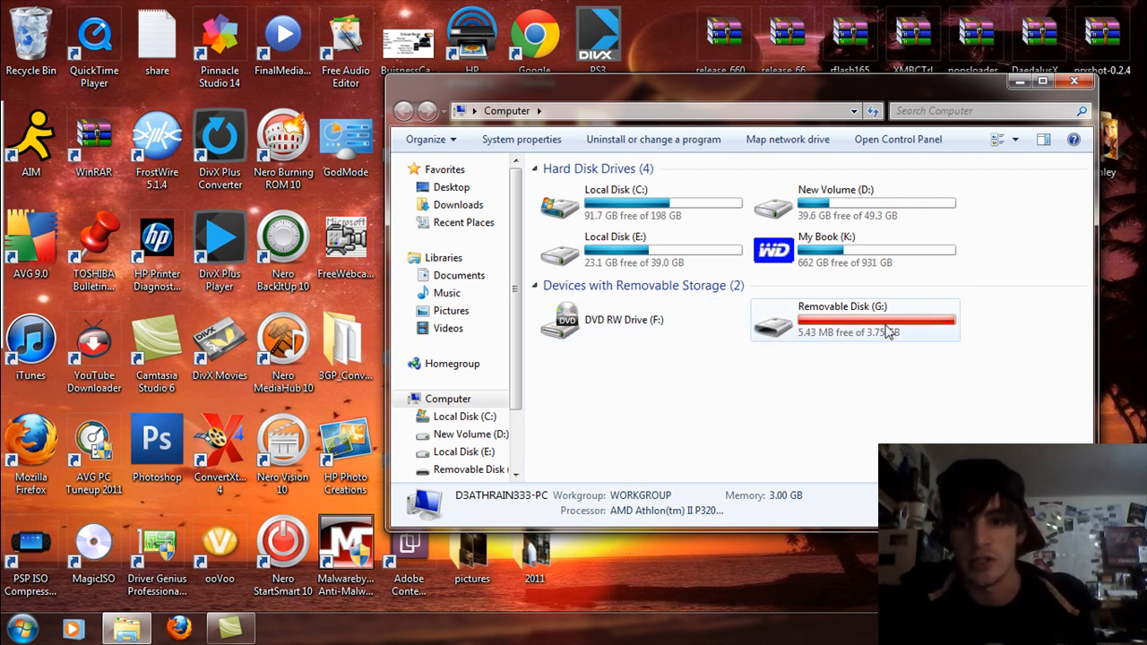
mouse_move(885, 332)
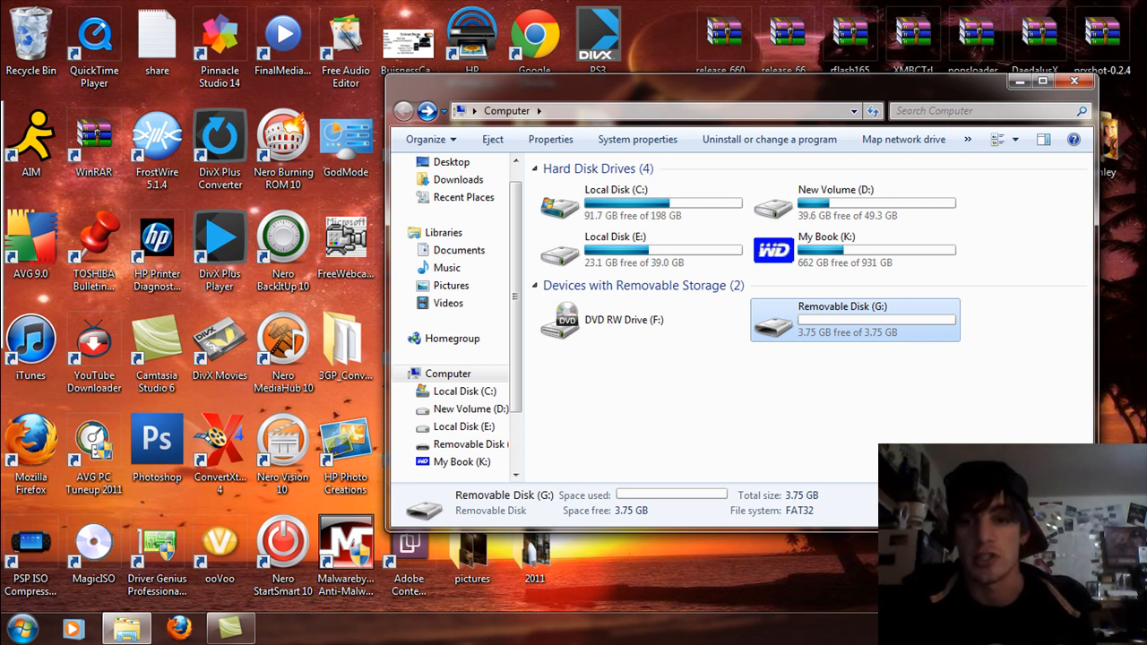
mouse_move(802, 331)
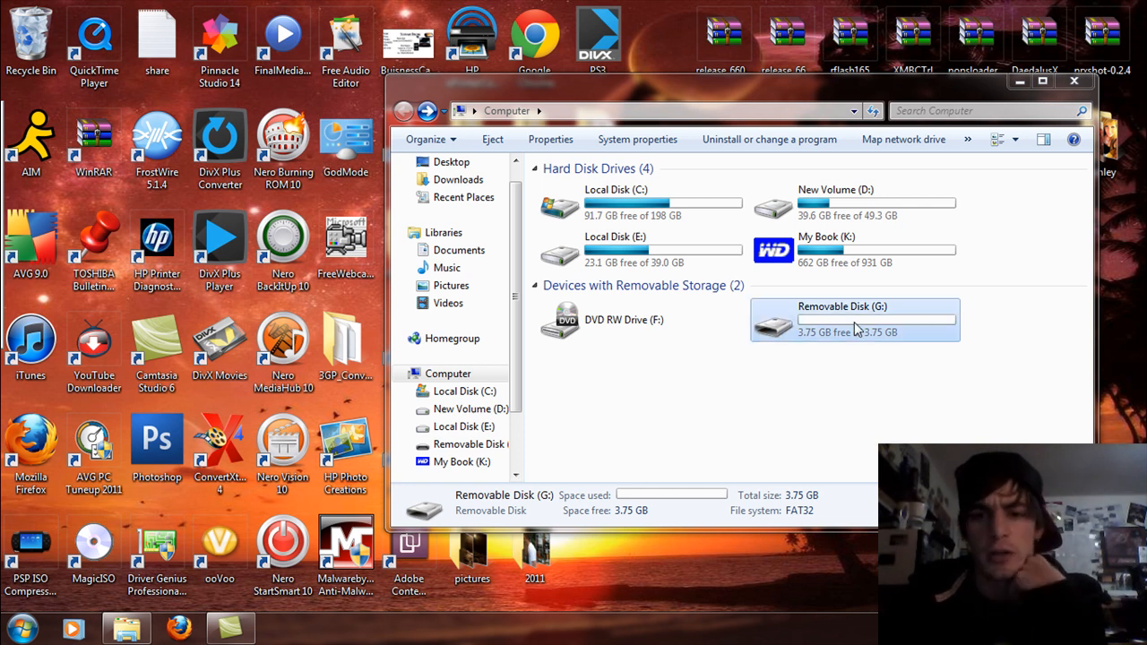
right_click(856, 320)
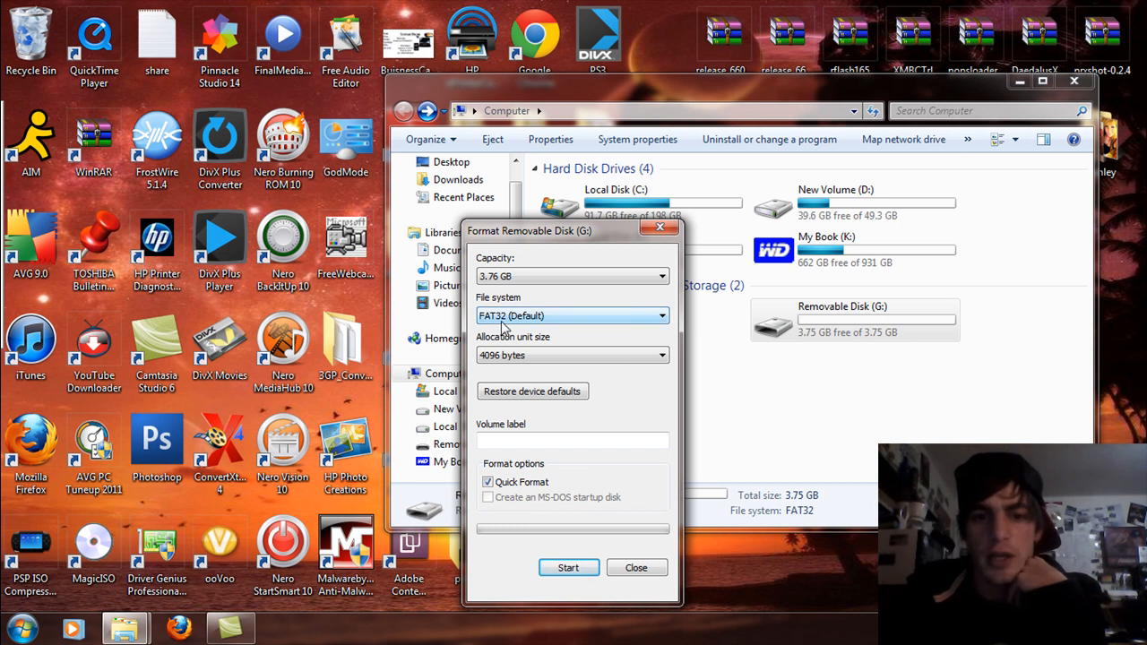
mouse_move(603, 315)
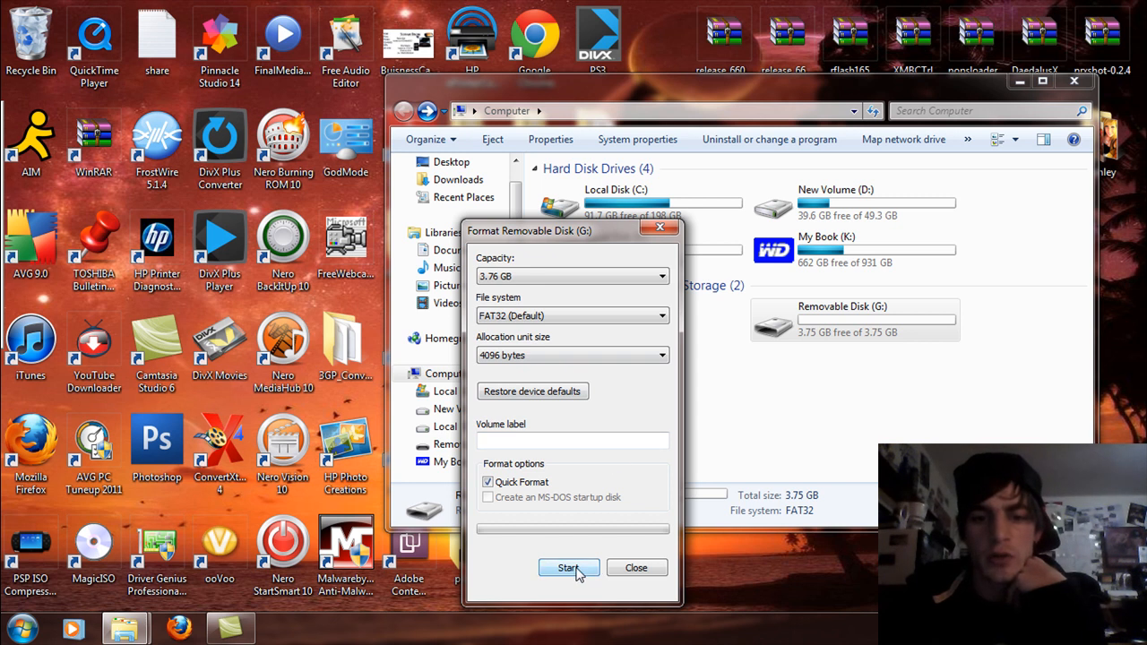
left_click(568, 568)
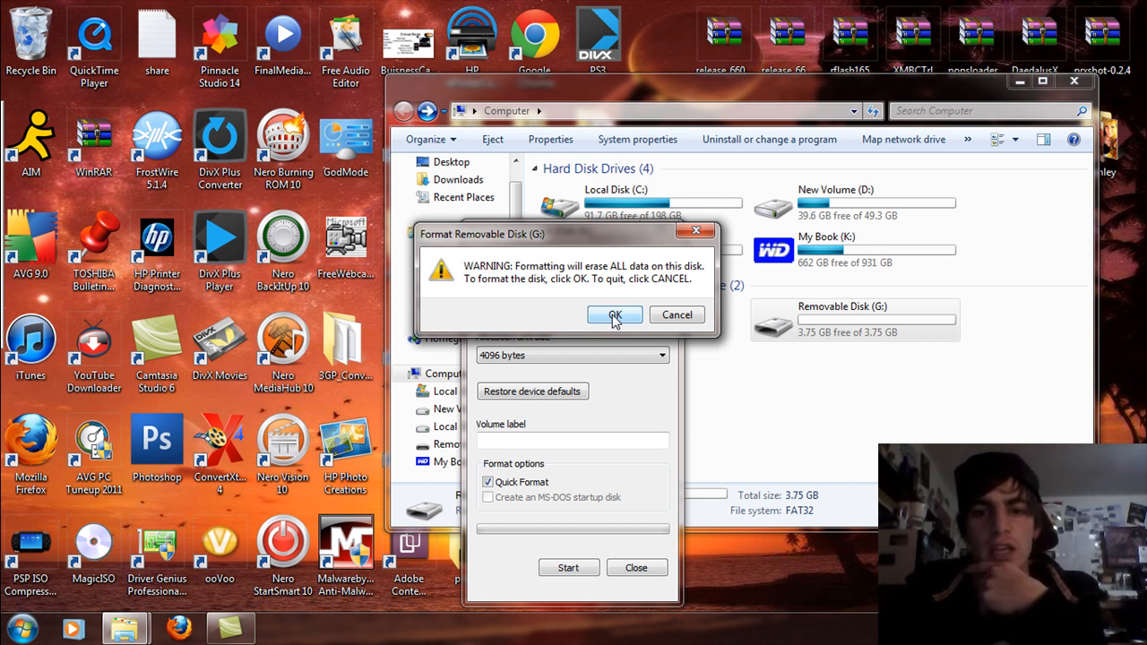
left_click(614, 314)
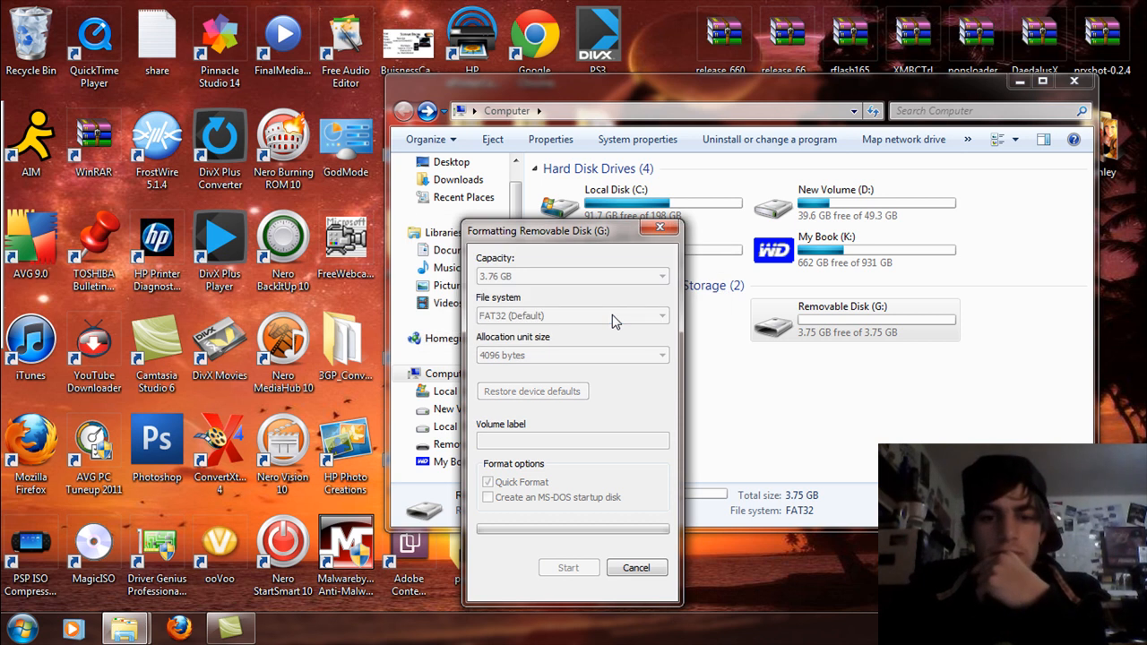
left_click(569, 567)
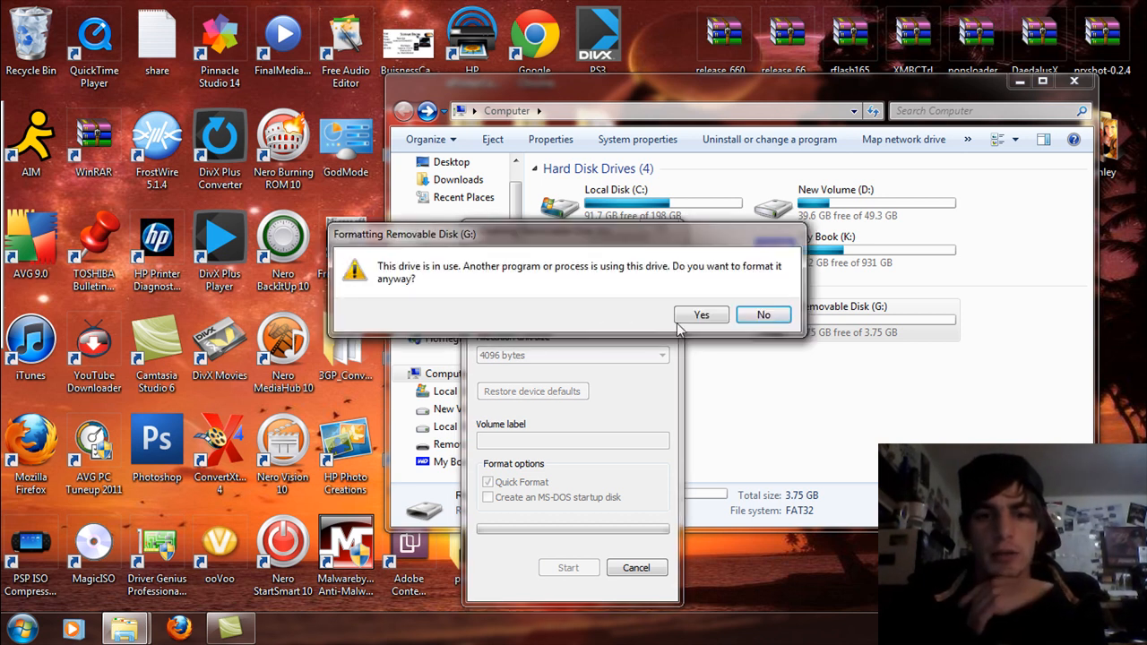
mouse_move(724, 325)
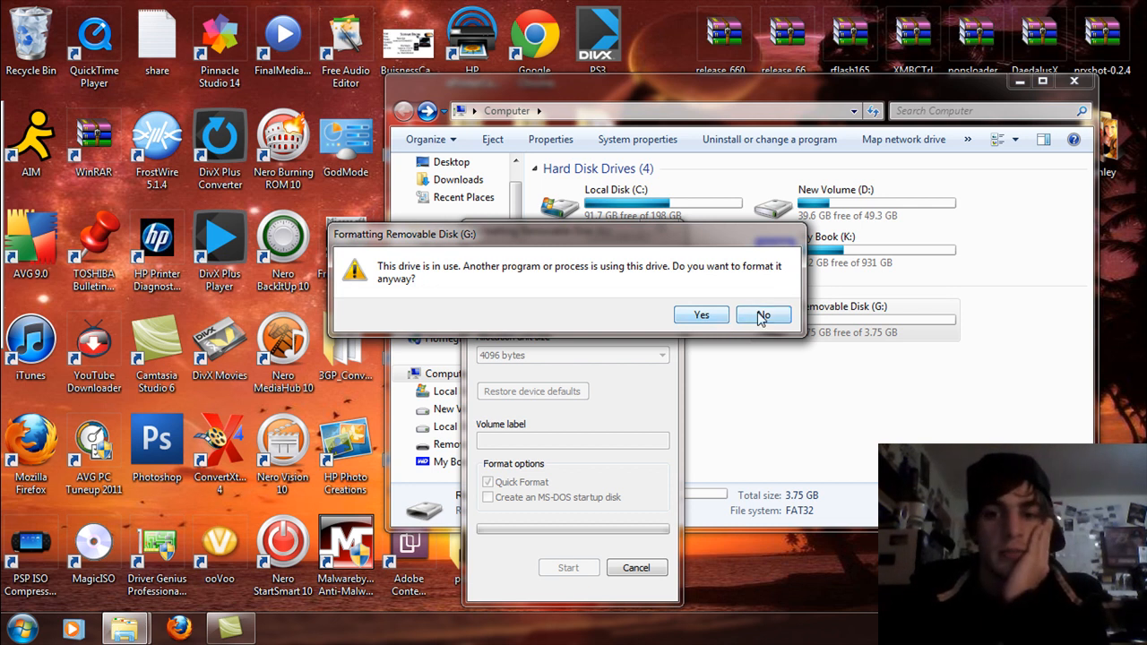
left_click(763, 315)
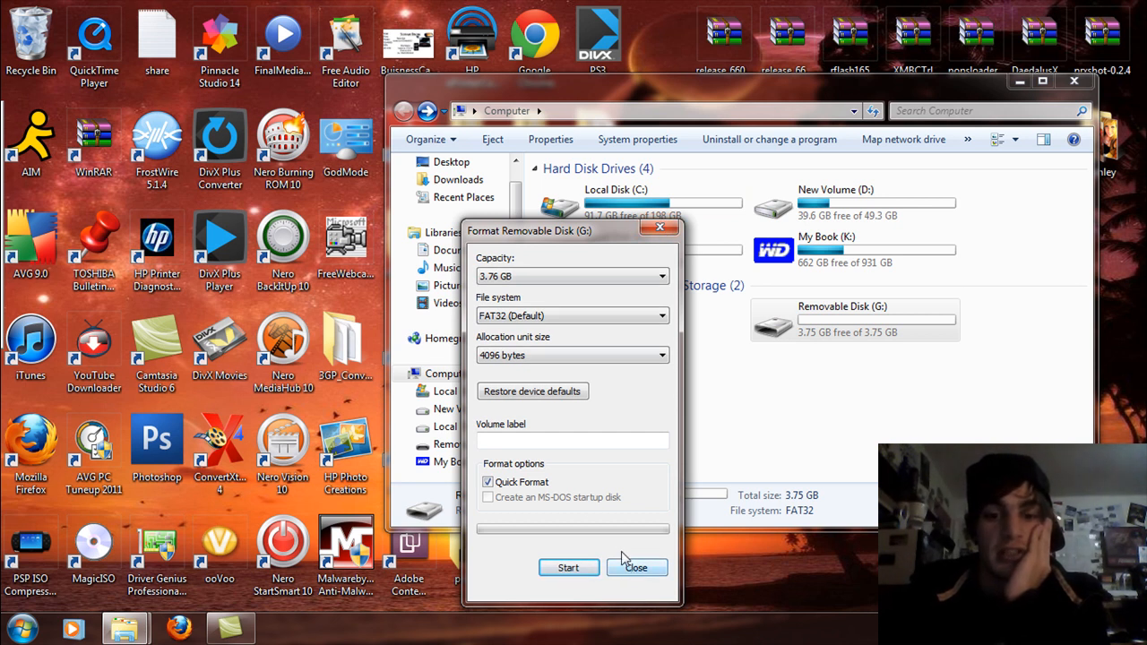
mouse_move(605, 462)
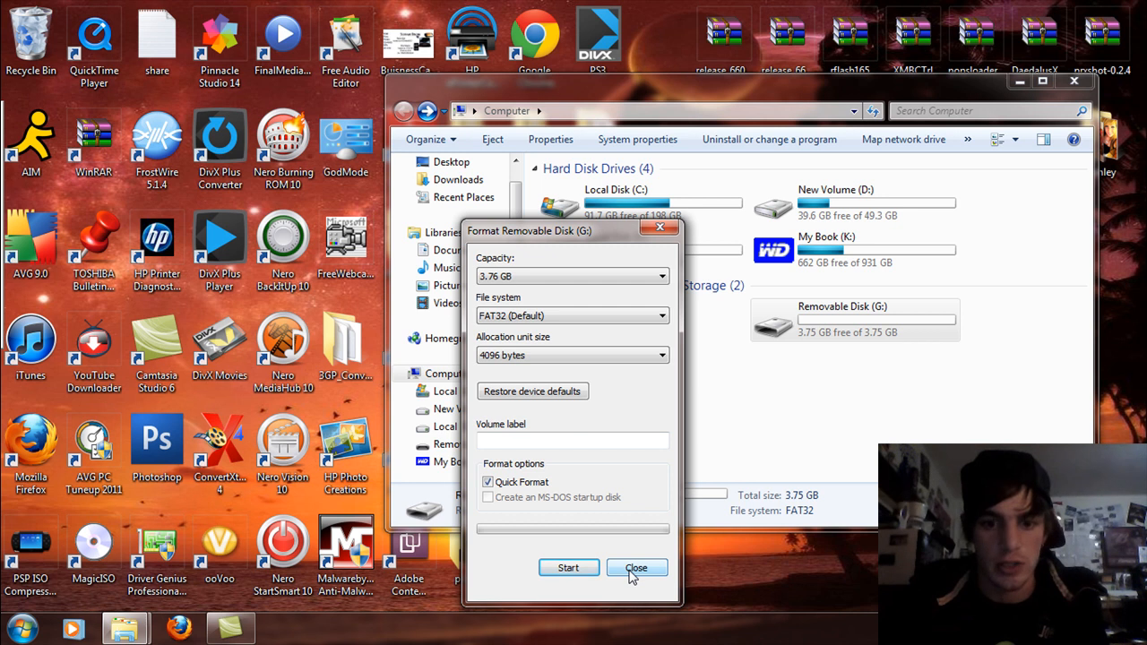
left_click(636, 567)
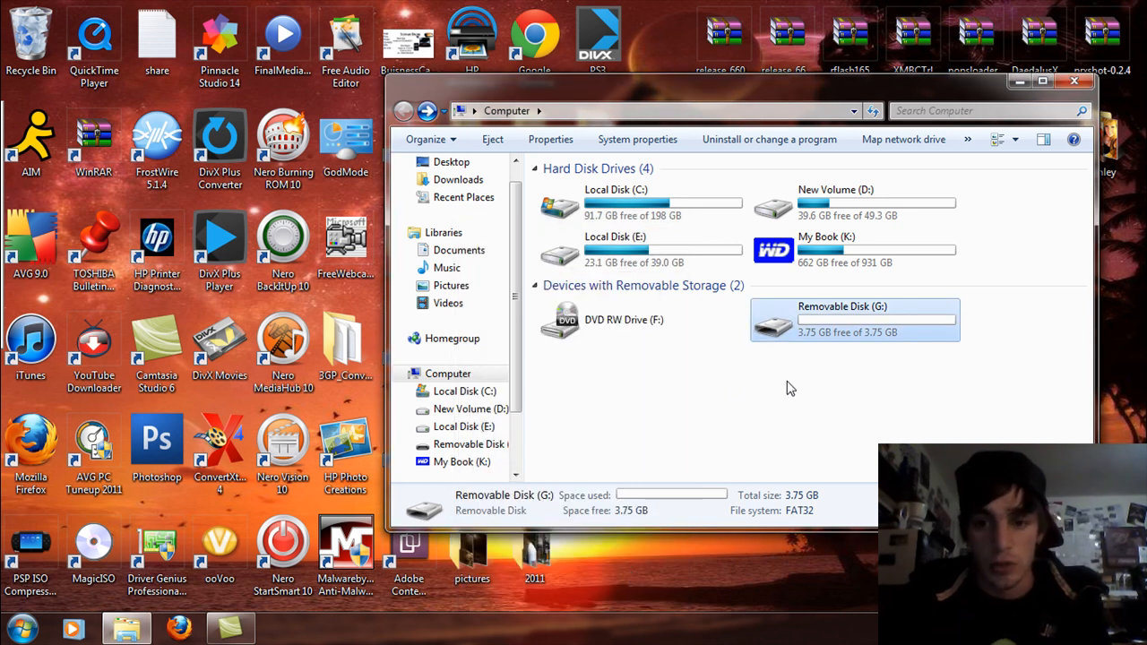
mouse_move(856, 323)
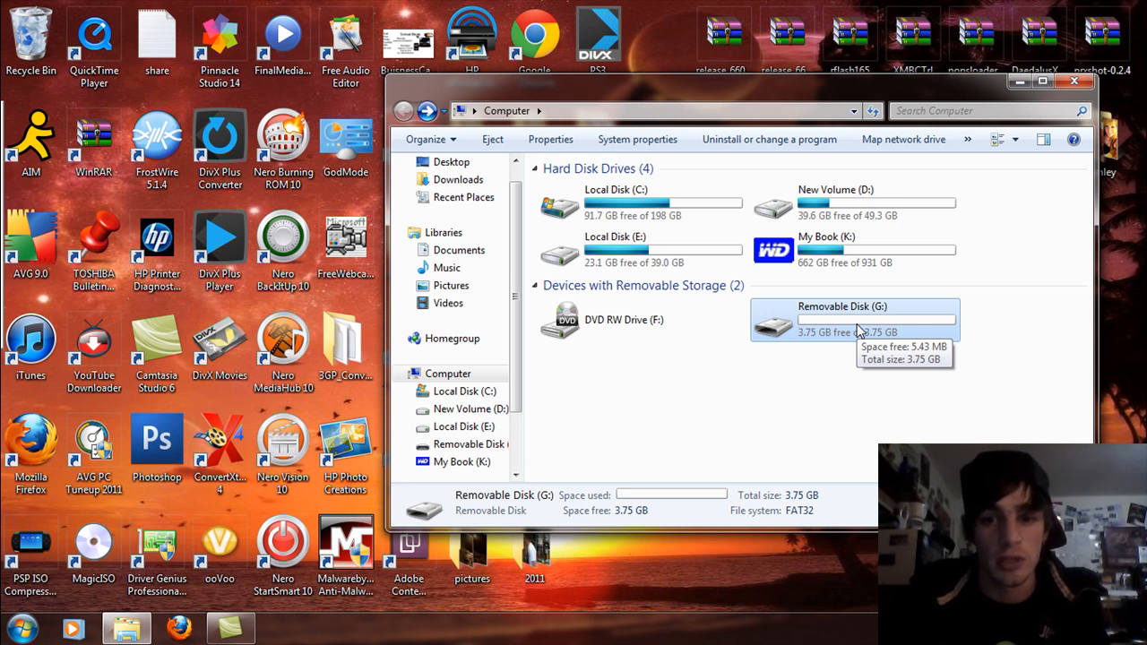
- Dismiss the context menu and select Removable Disk (G:), showing FAT32 with 3.75 GB free
left_click(851, 318)
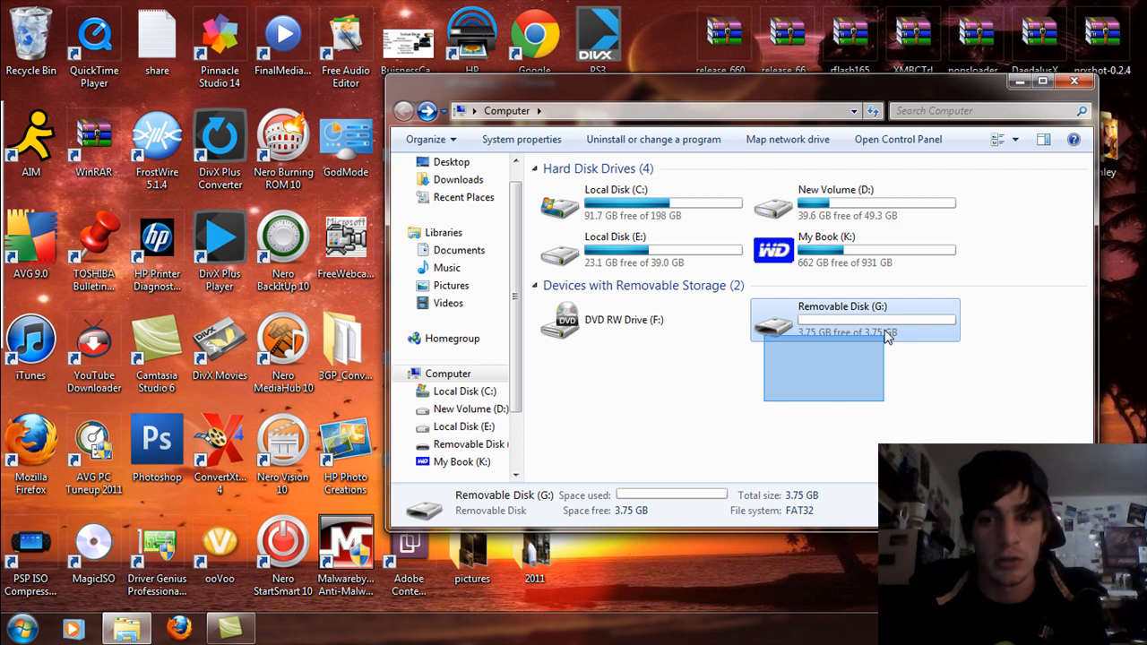
left_click(870, 319)
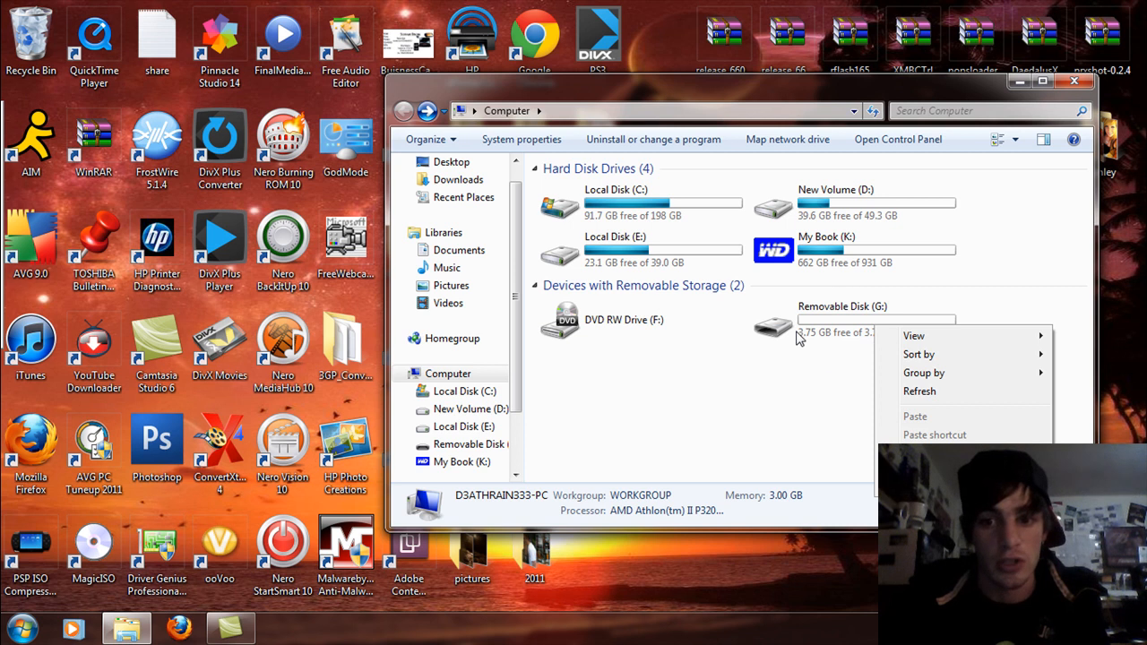
left_click(851, 323)
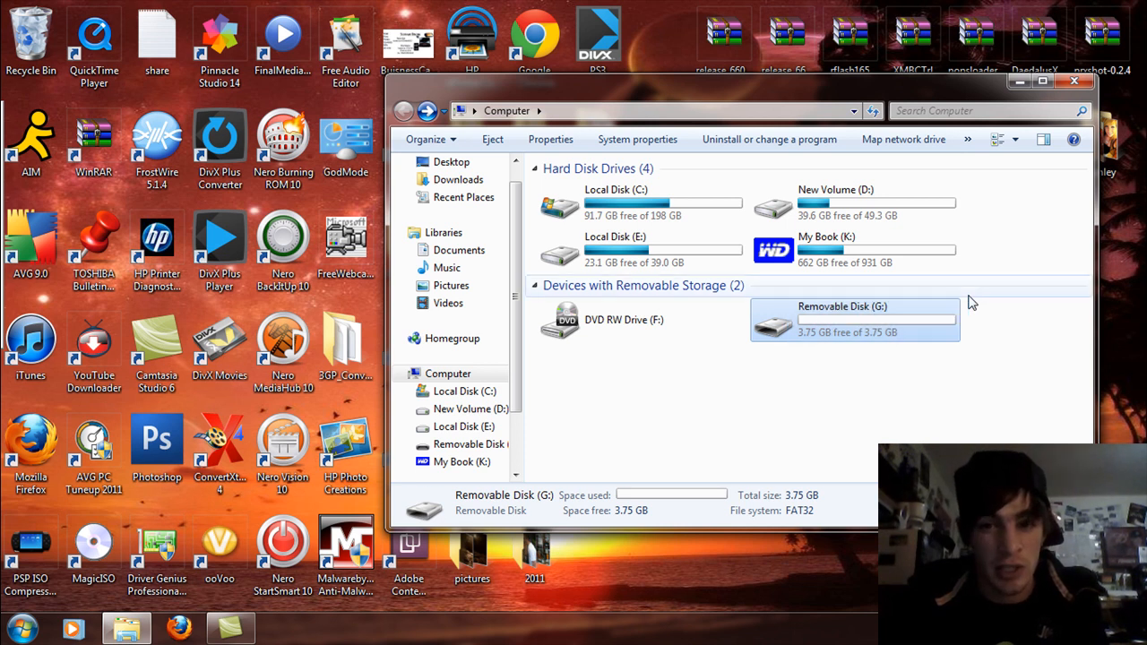
mouse_move(880, 311)
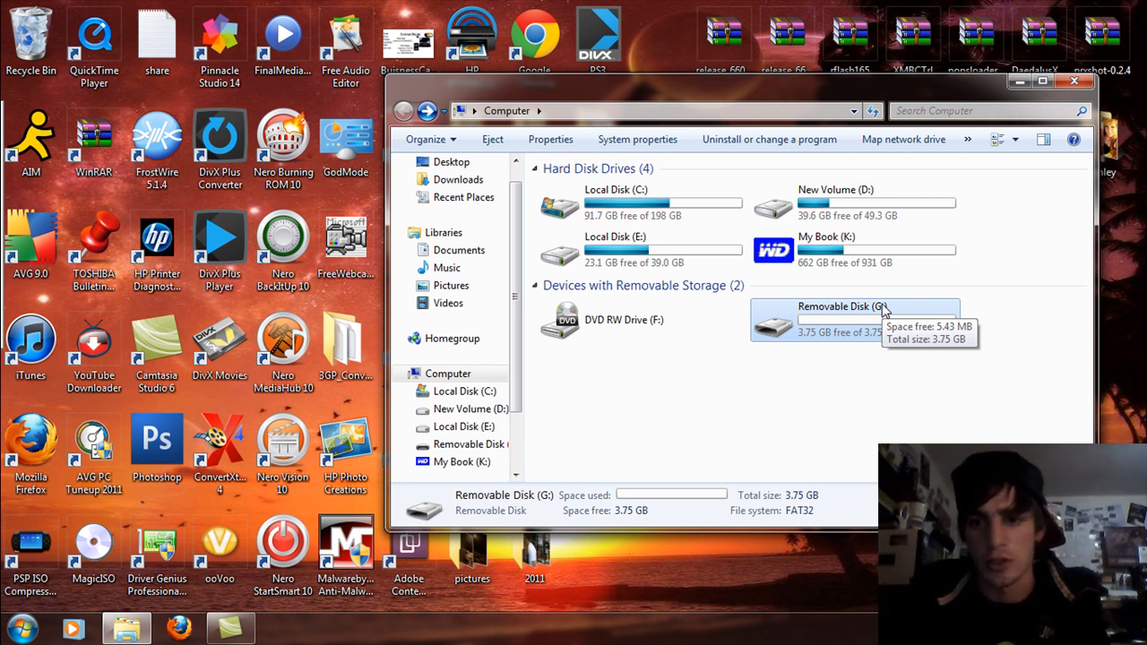
- Show the ReadyBoost tab of Removable Disk (G:) properties, with 3745 MB available to reserve
right_click(842, 320)
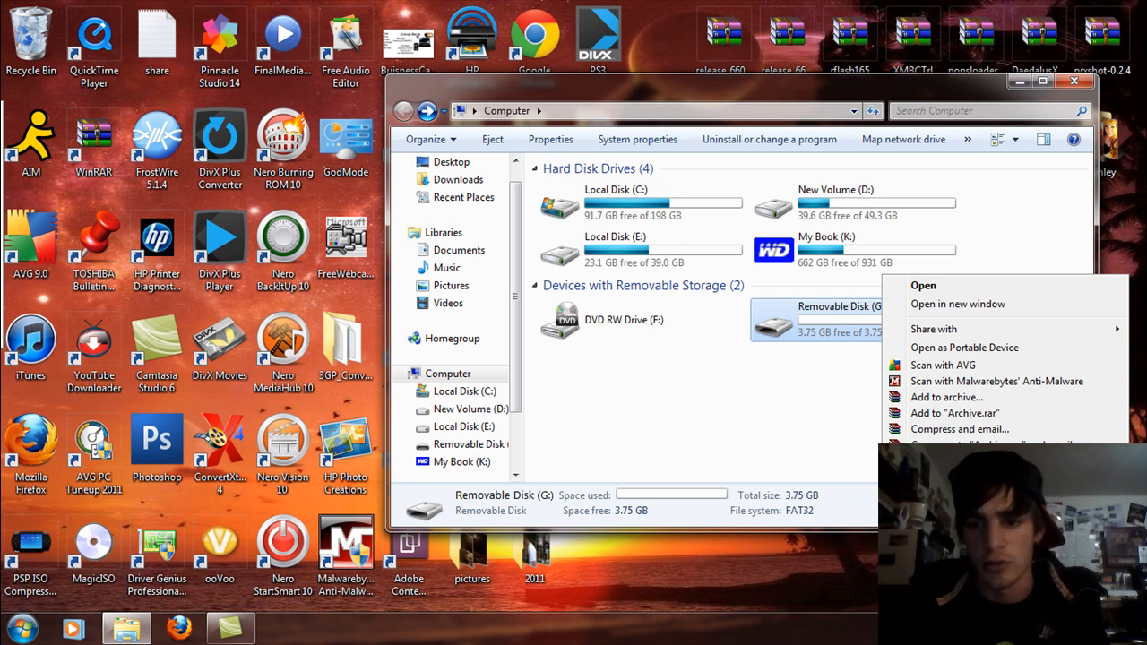
left_click(789, 401)
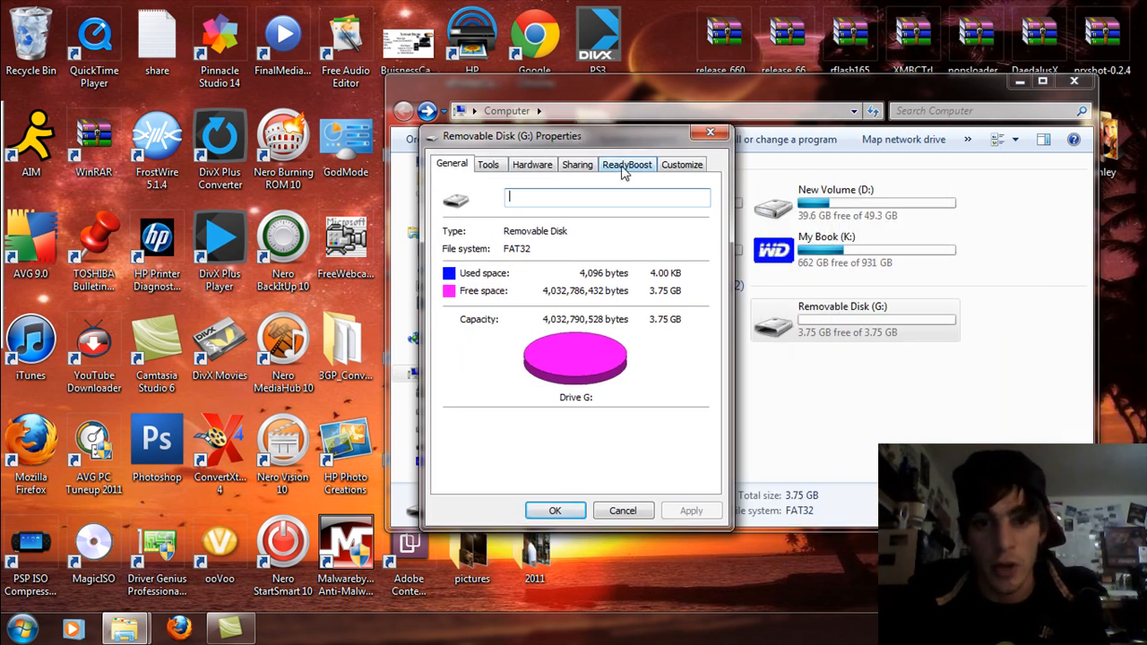
left_click(627, 164)
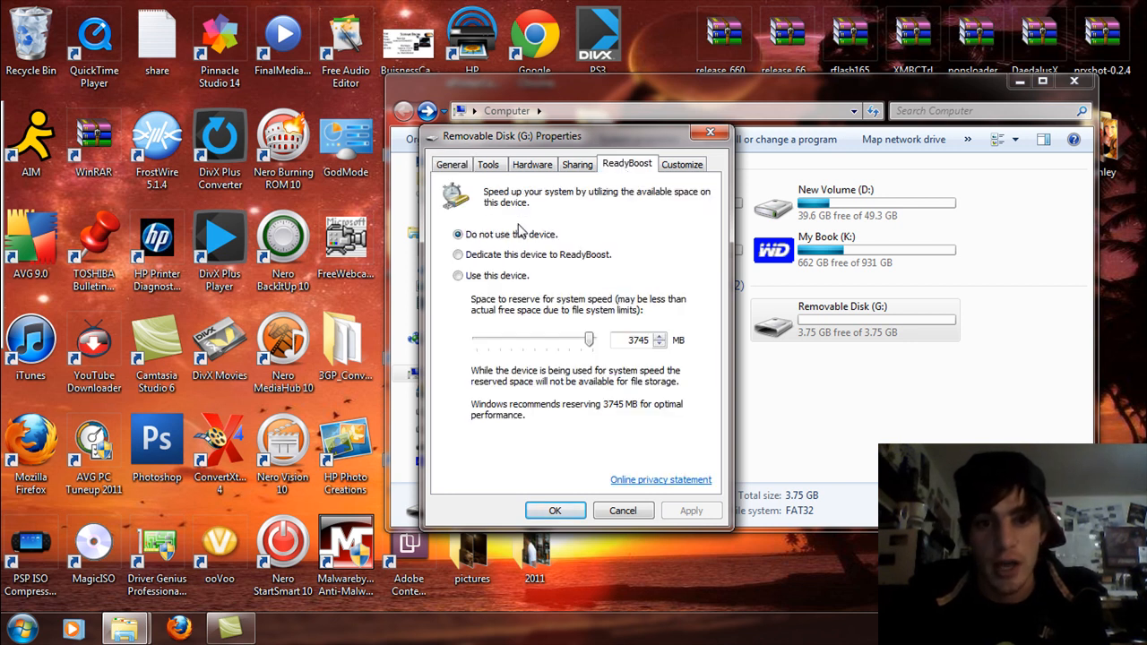
- Turn on 'Use this device' reserving 3840 MB for ReadyBoost, and apply
left_click(458, 275)
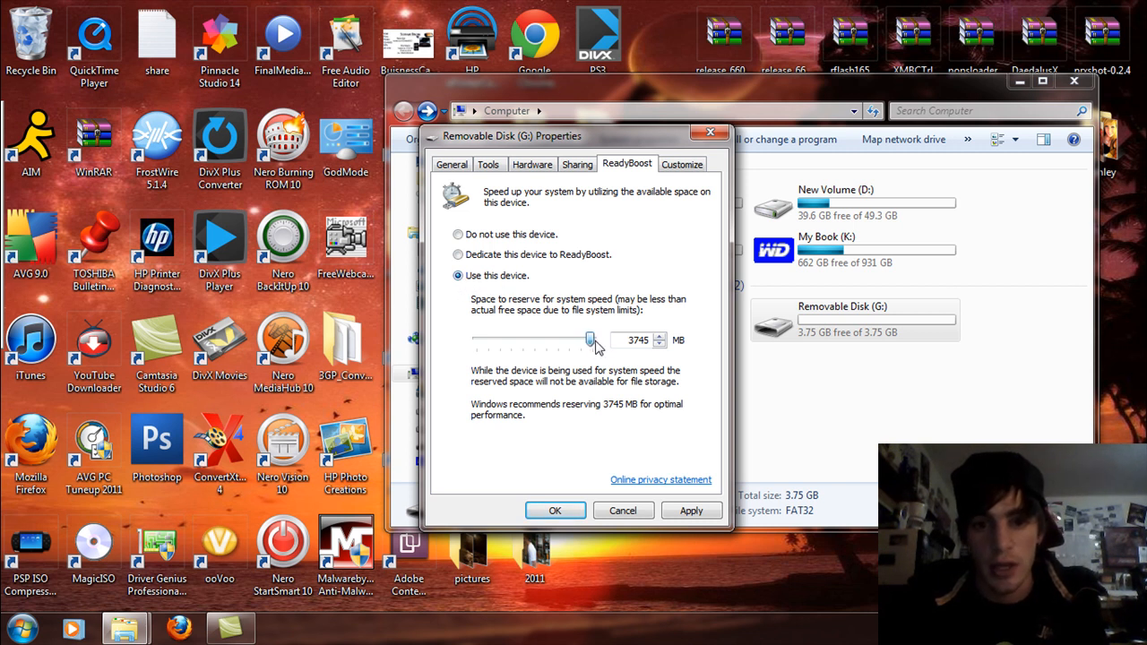
left_click_drag(590, 339, 593, 340)
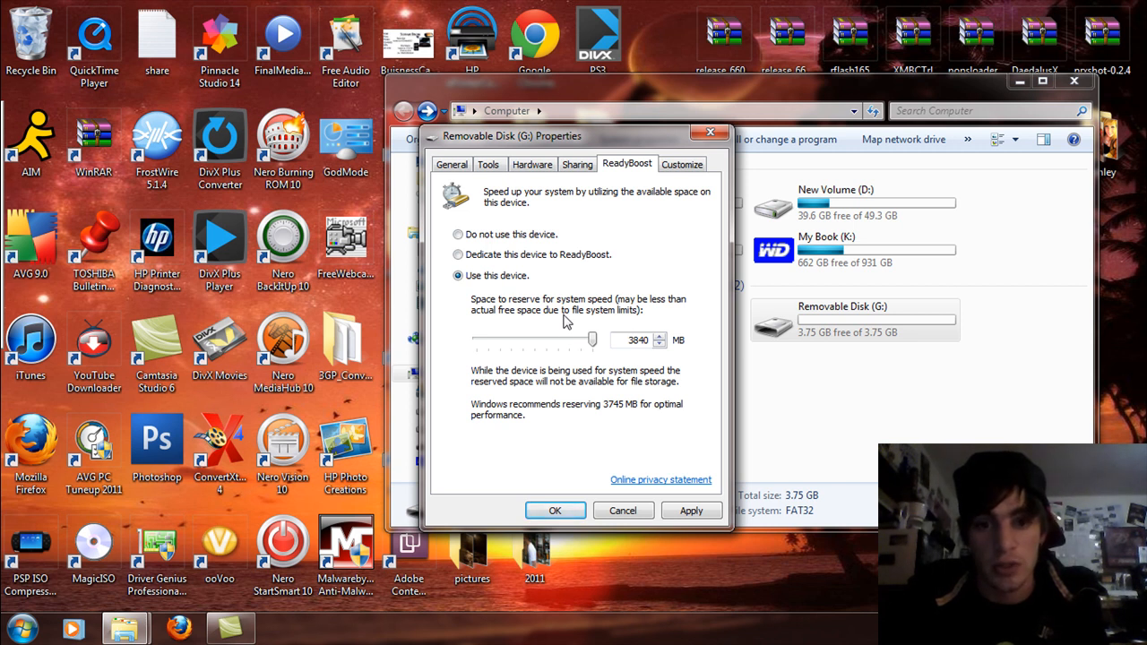
left_click_drag(594, 339, 528, 339)
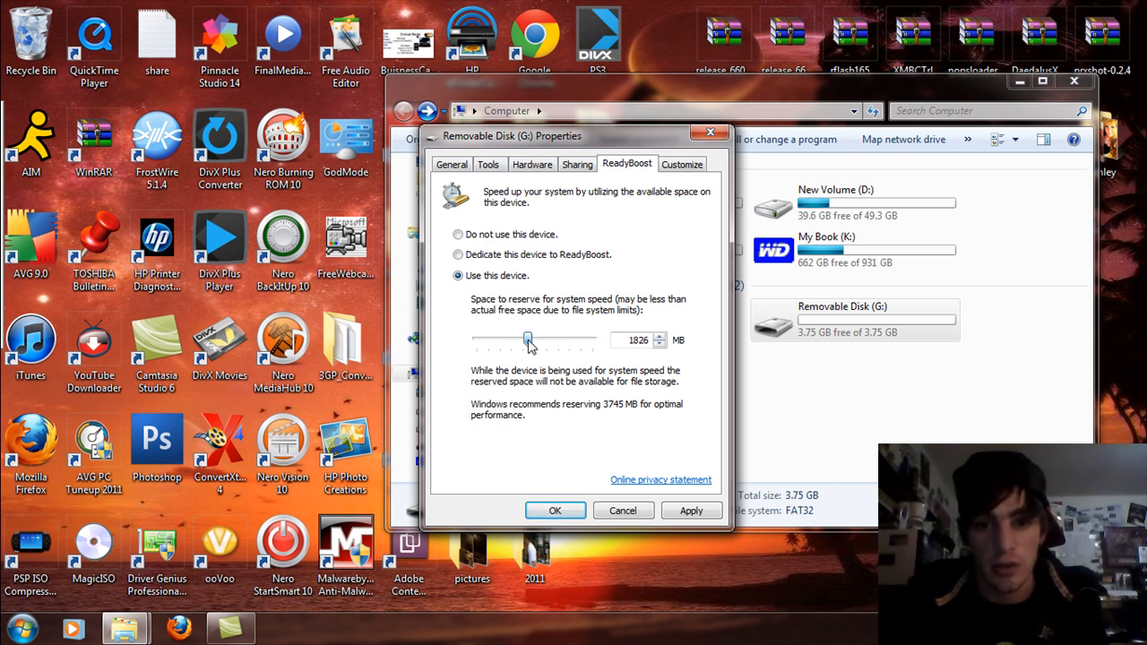
left_click_drag(529, 340, 592, 339)
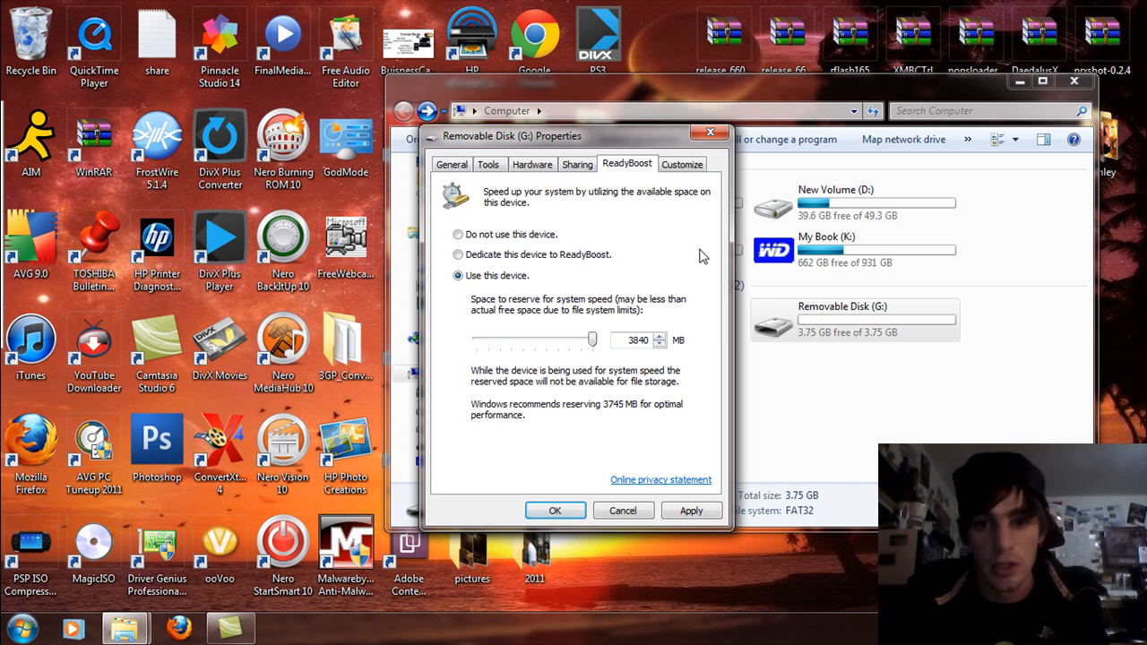
mouse_move(687, 258)
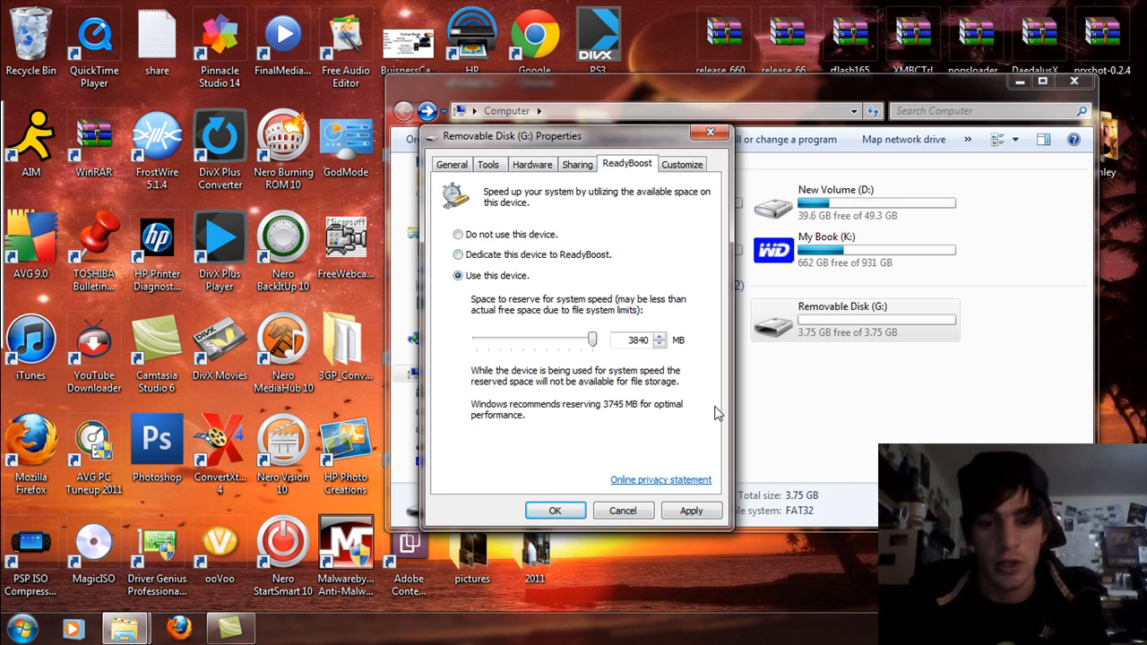
mouse_move(643, 444)
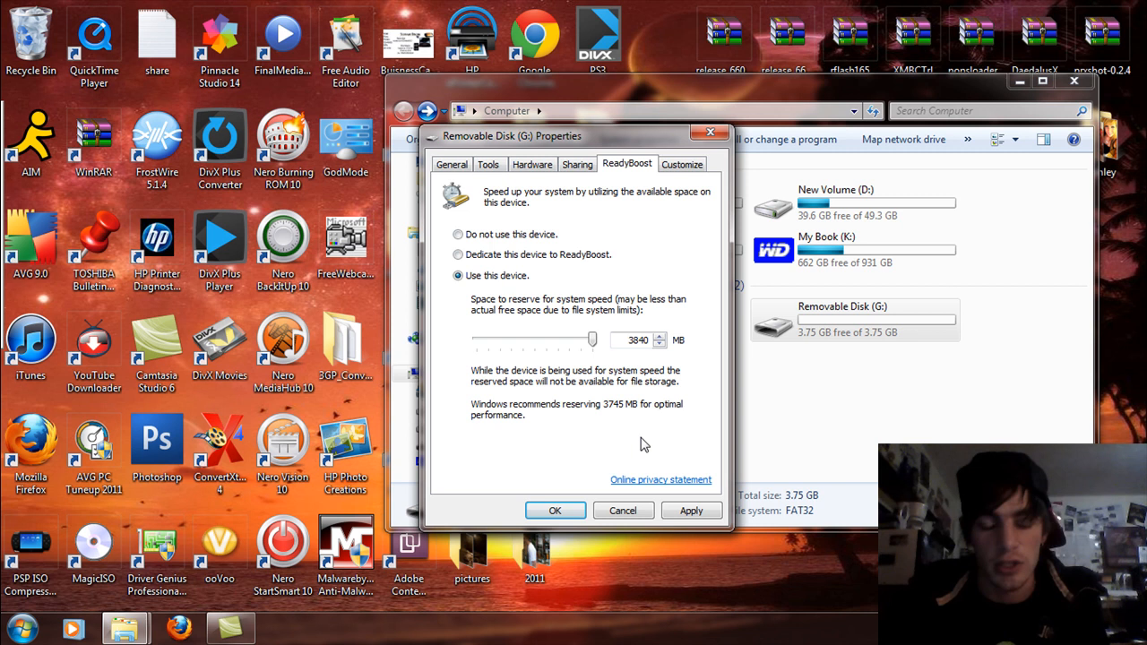
mouse_move(577, 440)
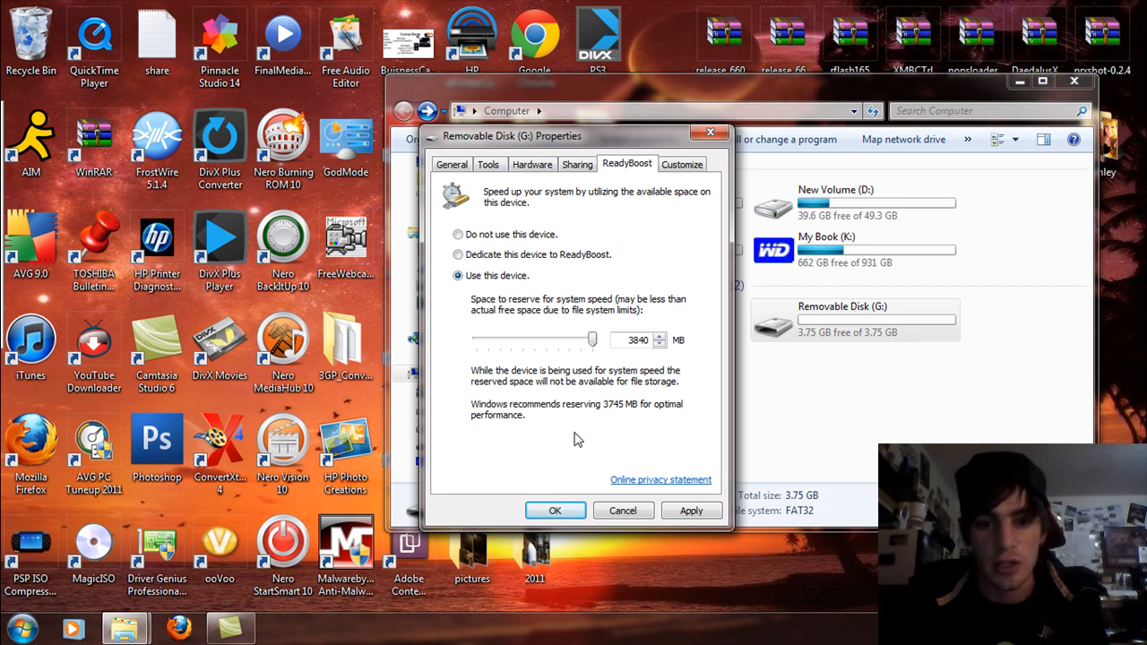
left_click(691, 510)
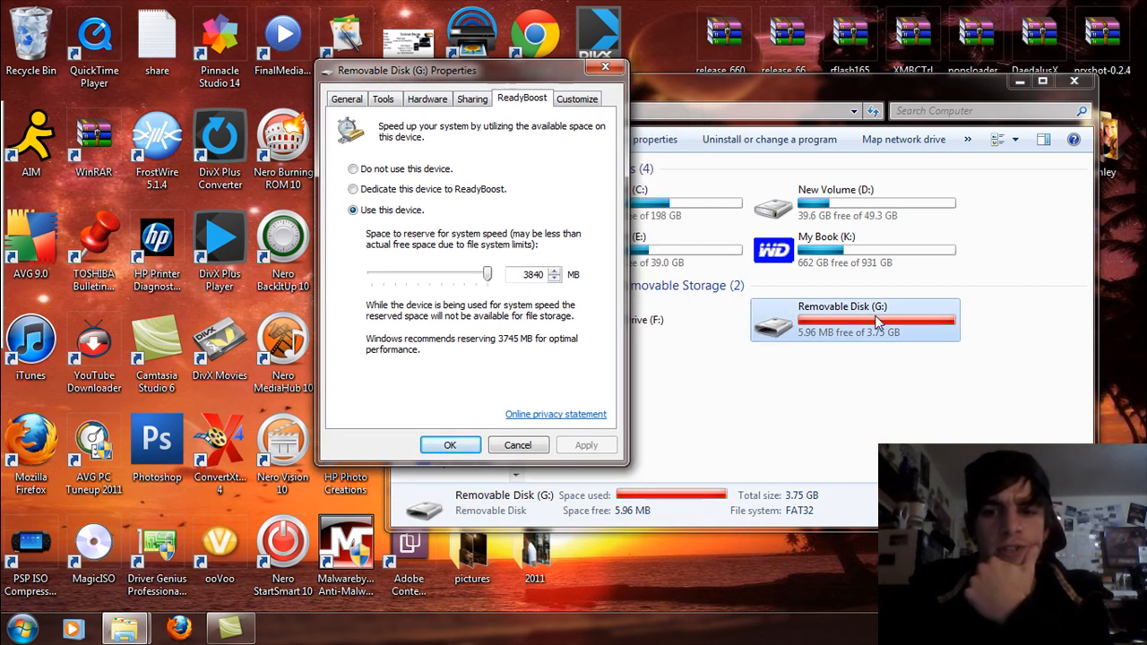
mouse_move(830, 351)
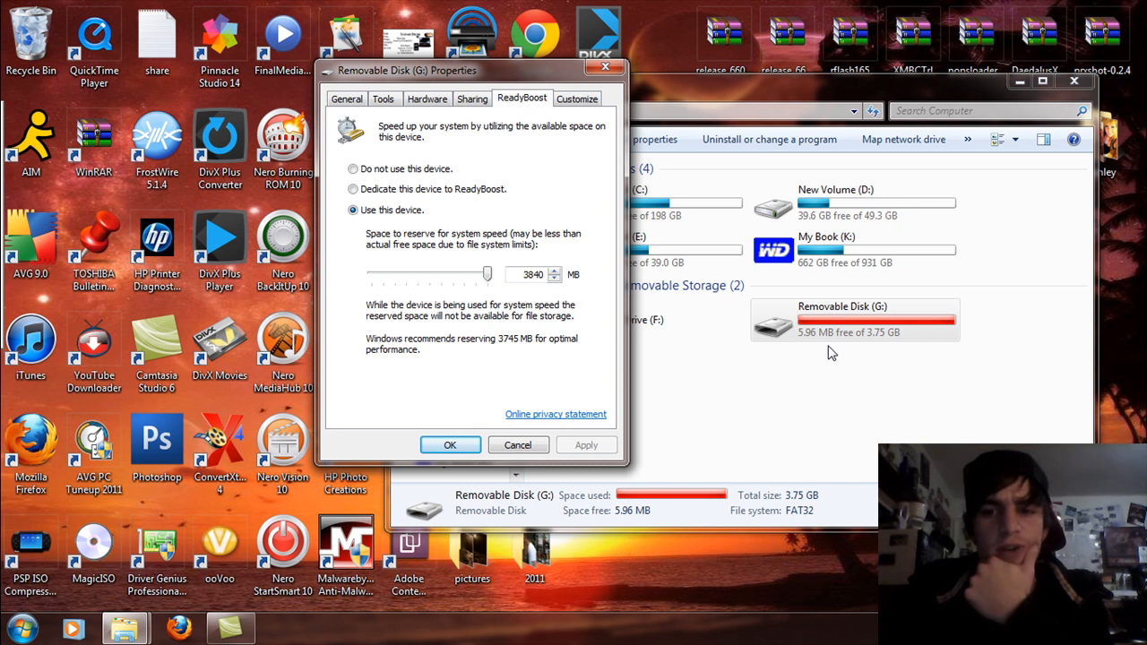
mouse_move(750, 387)
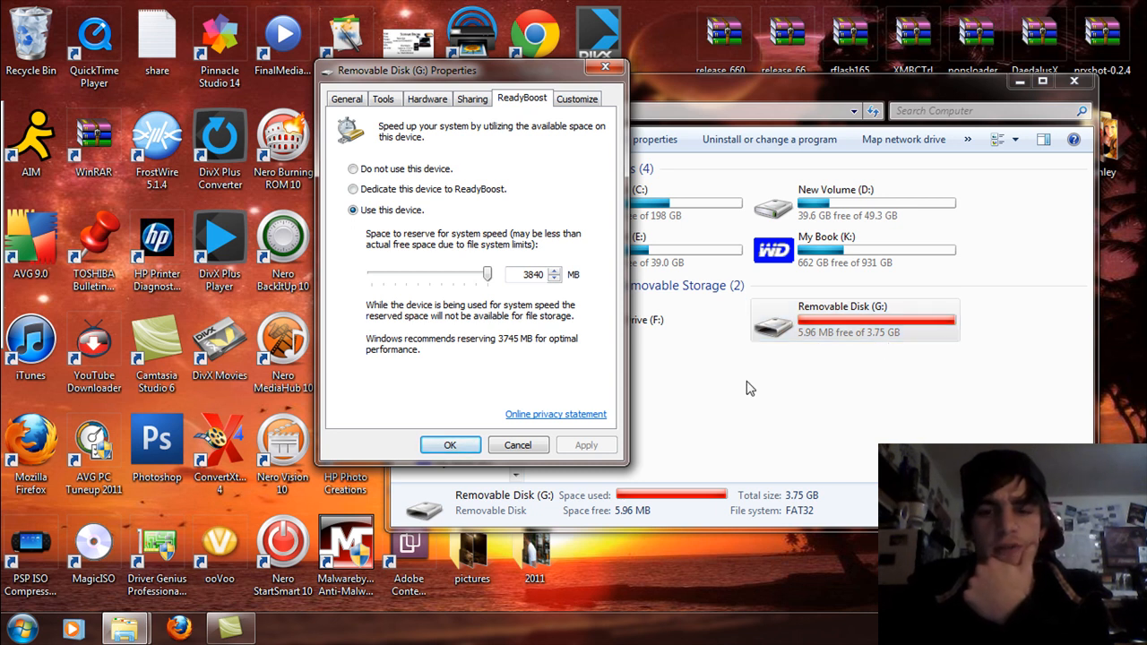
mouse_move(760, 418)
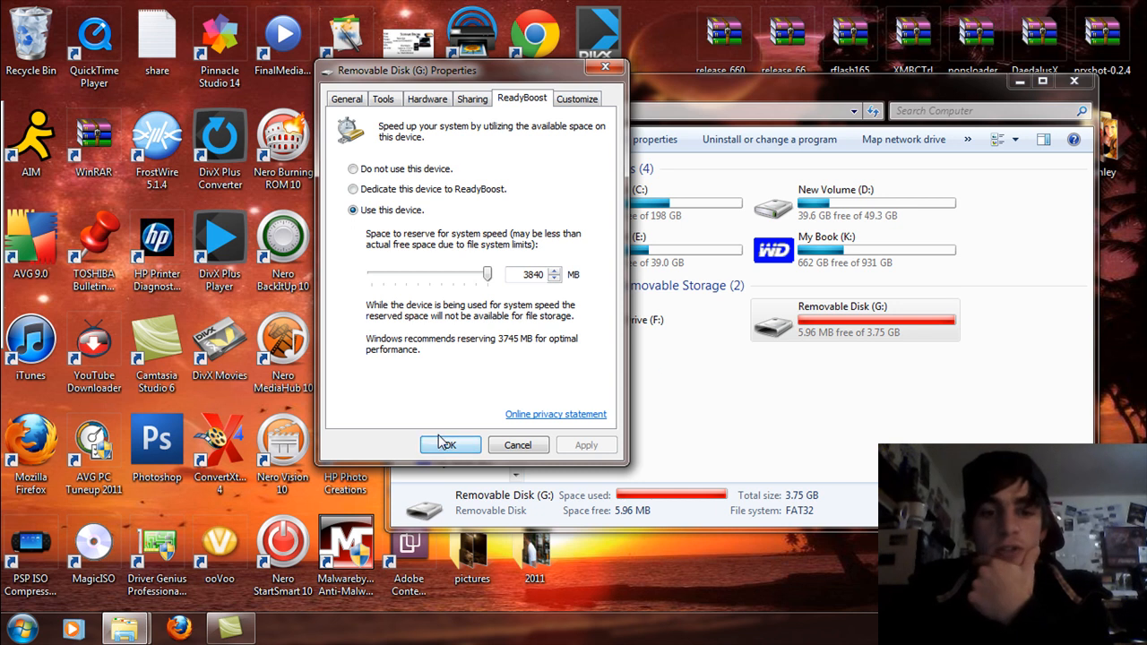
- Confirm the G: drive properties with OK, leaving 5.96 MB free
left_click(450, 445)
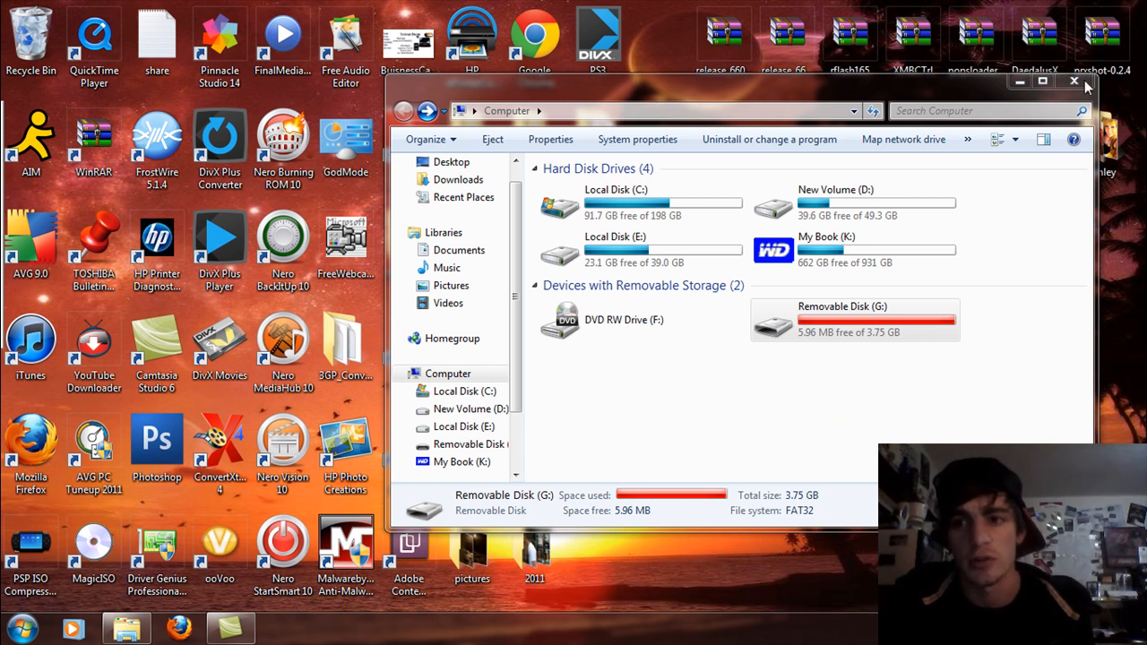
- Close the Computer window to return to the desktop
left_click(1080, 82)
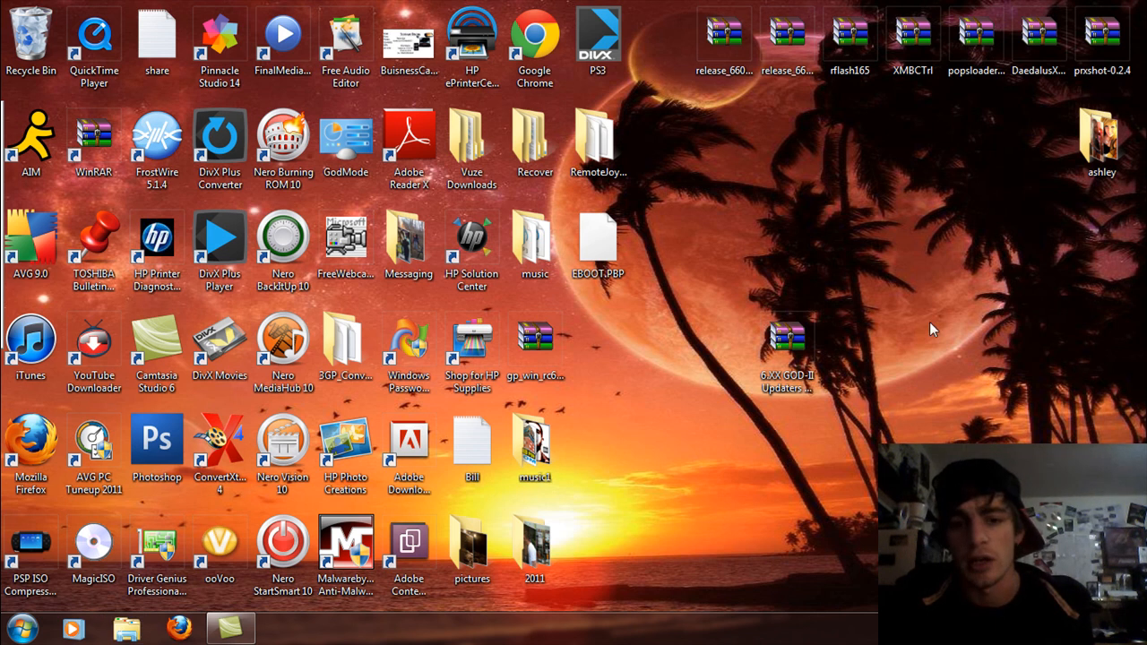